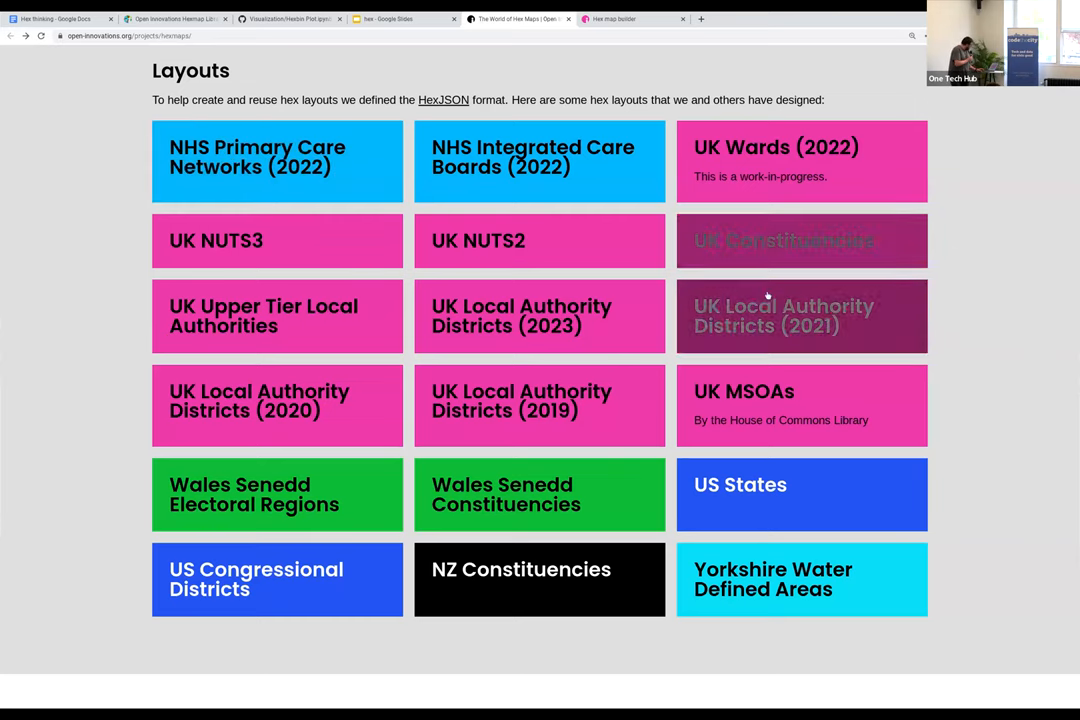
# Open the 'UK Local Authority Districts (2021)' layout tile in the hex map builder.
pyautogui.click(801, 316)
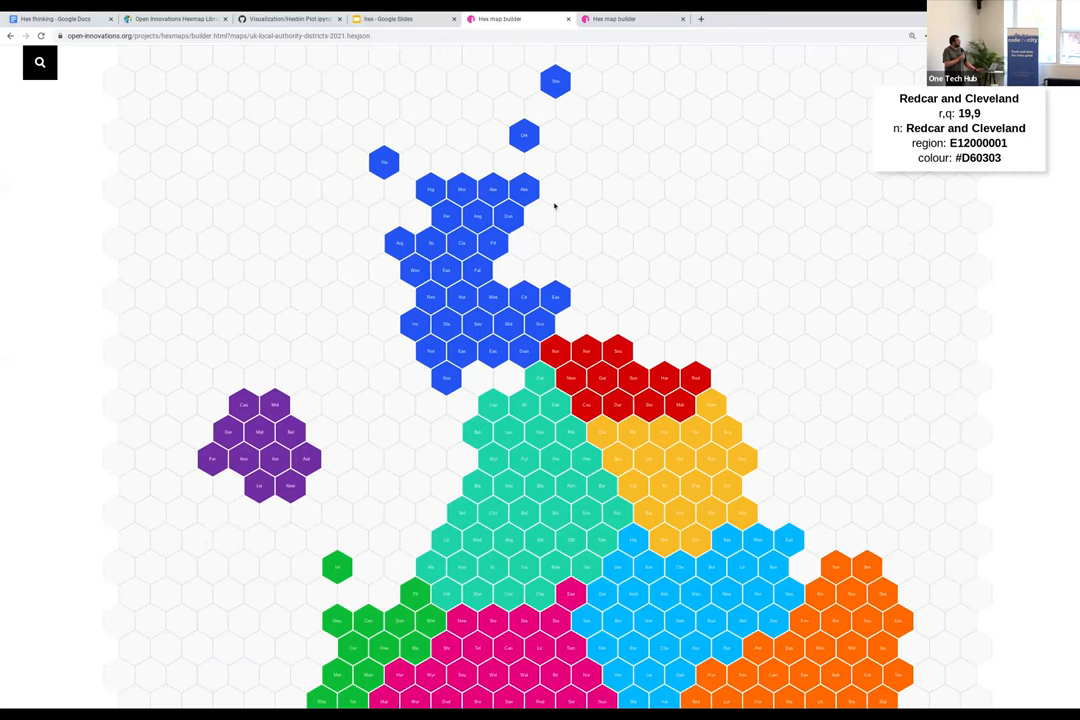
pyautogui.moveTo(524, 189)
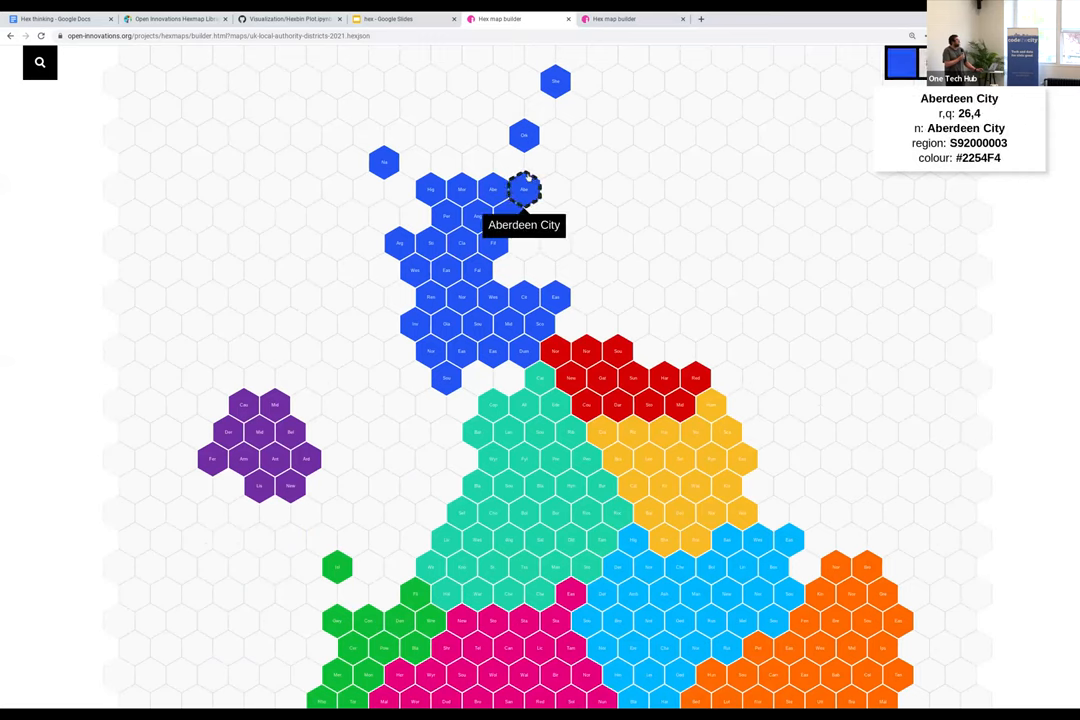
pyautogui.moveTo(630, 268)
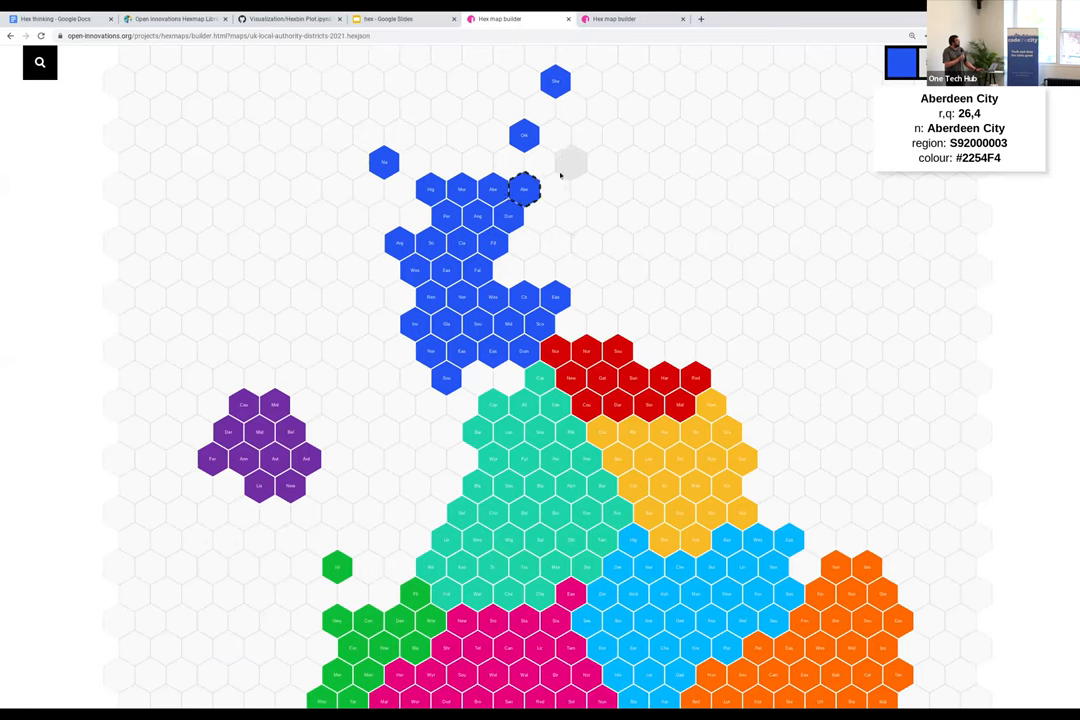
pyautogui.moveTo(595, 186)
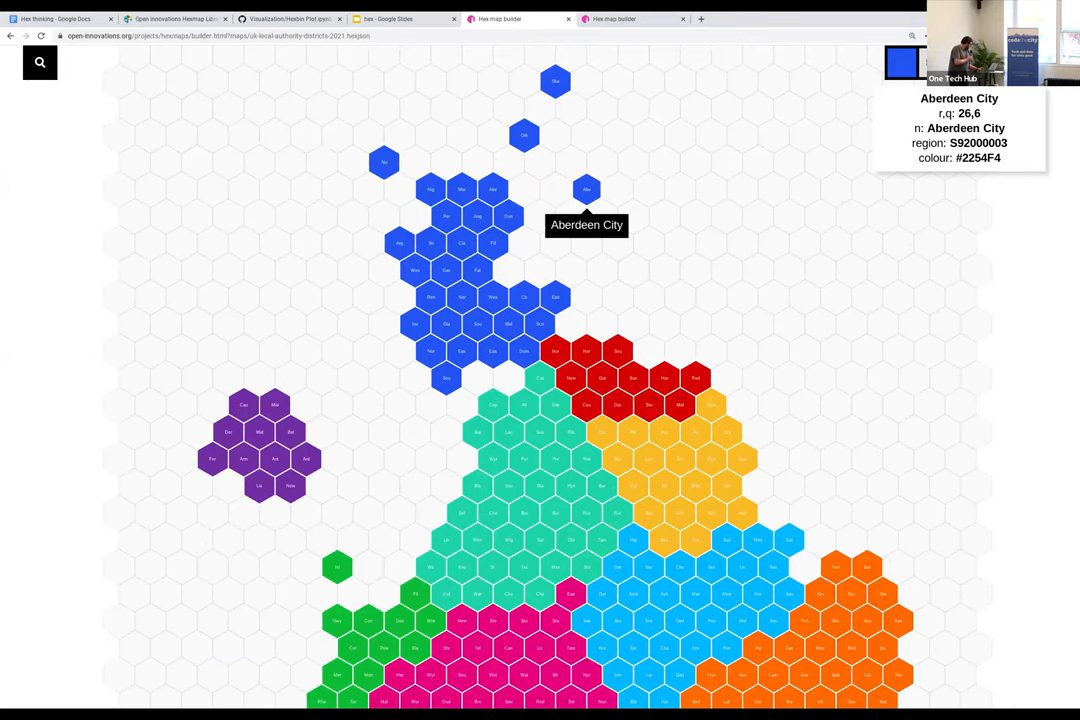
# Drop the Aberdeen City hex at position 26,6, right of the Scottish cluster.
pyautogui.click(390, 18)
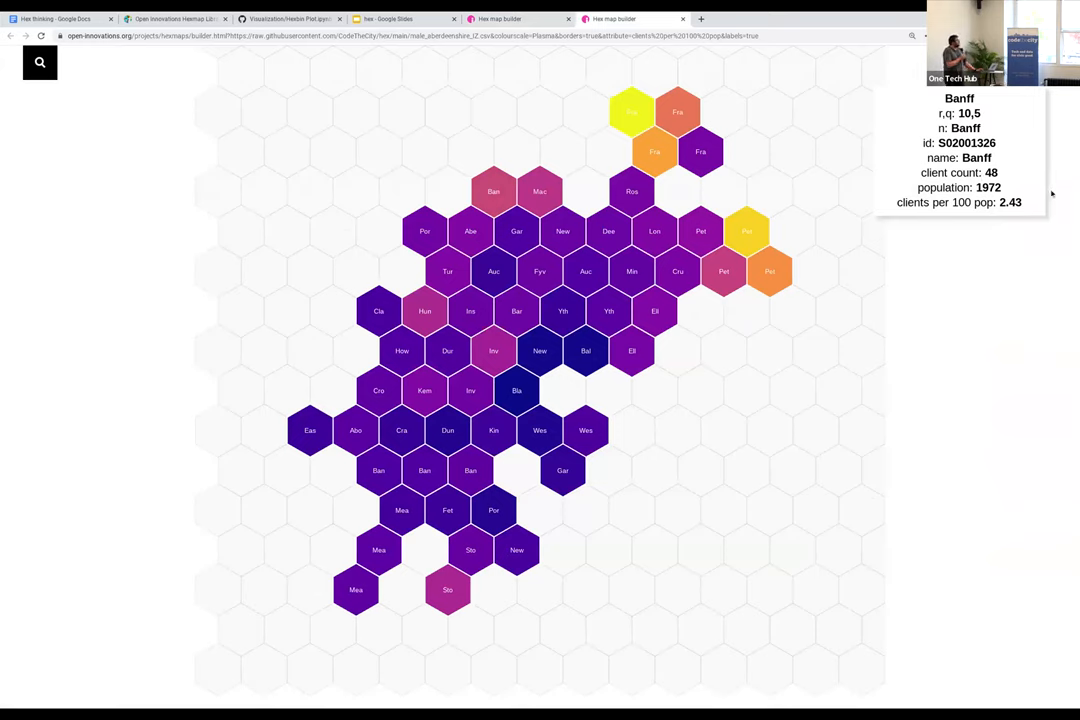
pyautogui.moveTo(424, 470)
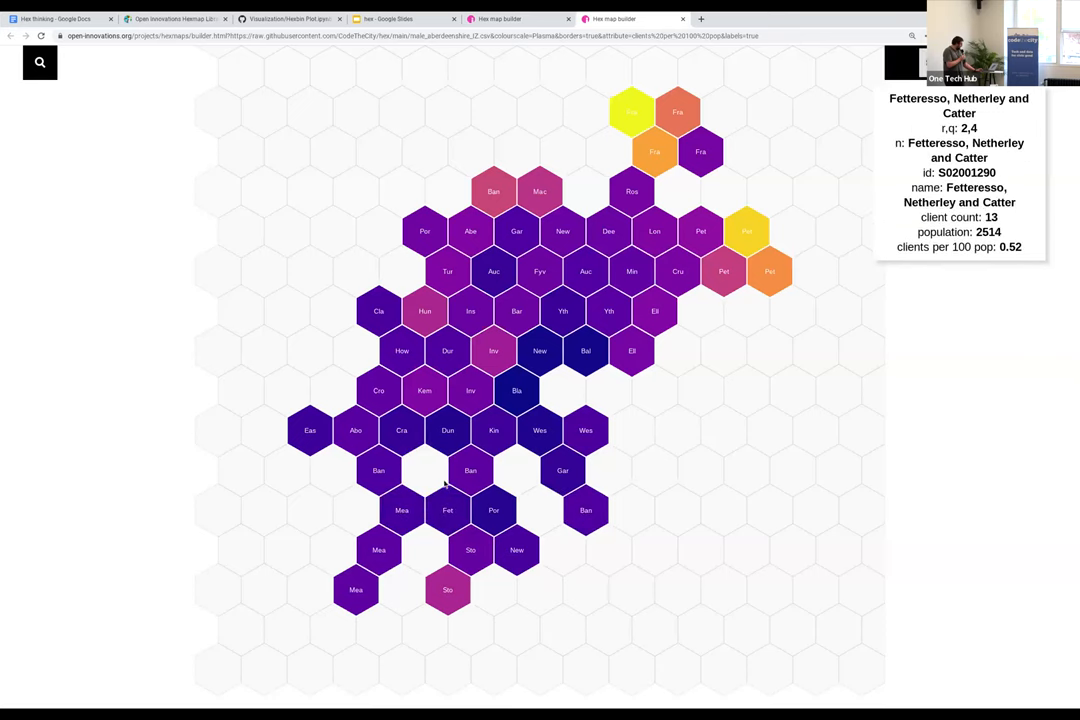
pyautogui.moveTo(424, 470)
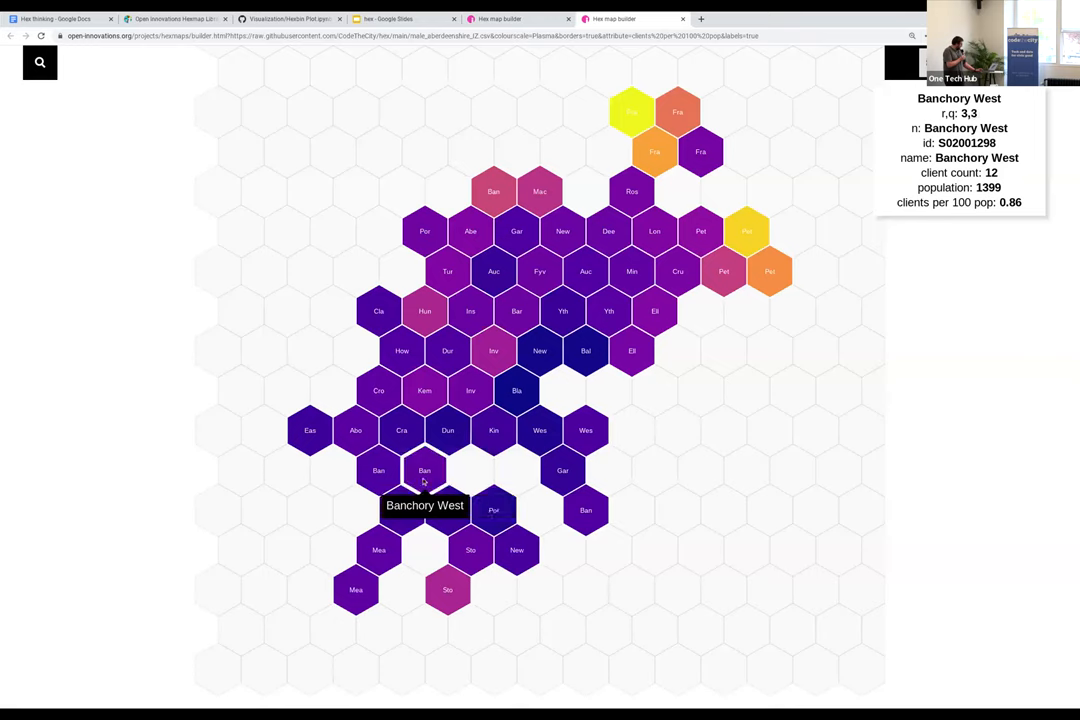
pyautogui.moveTo(493, 510)
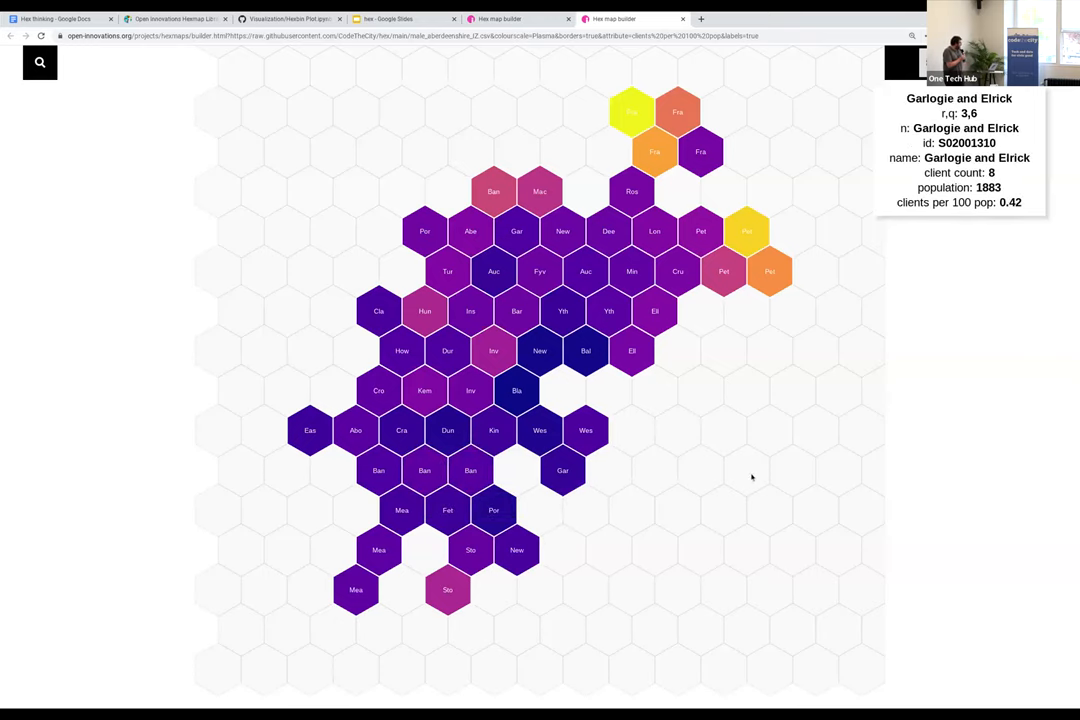
pyautogui.moveTo(752, 478)
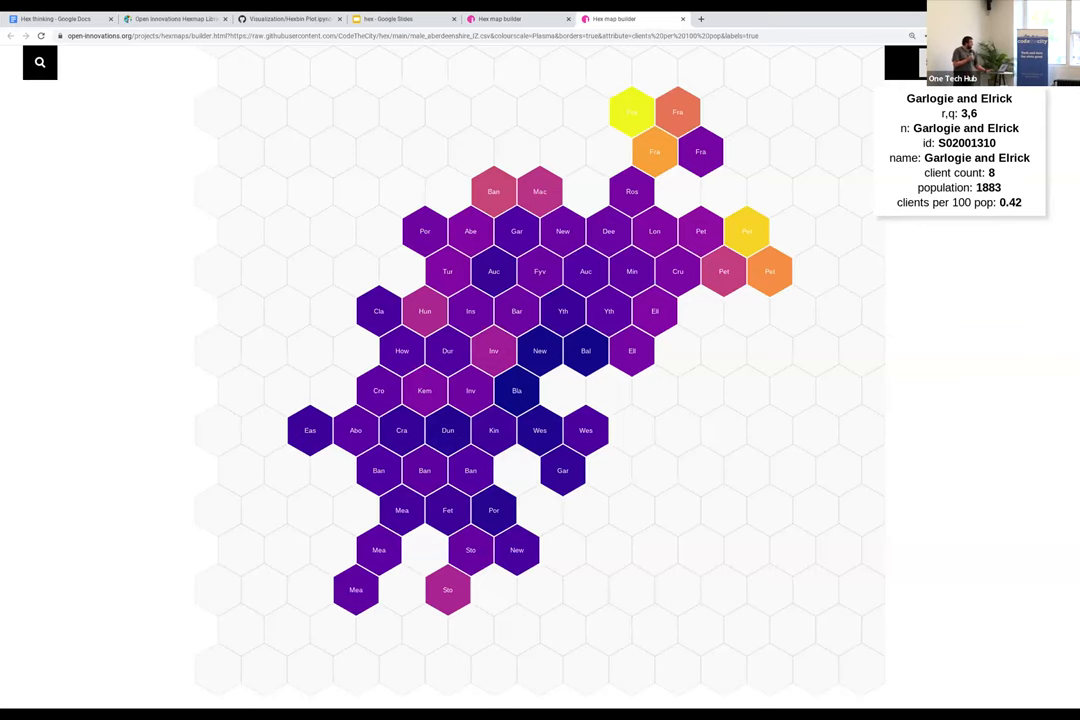
# Scroll below the map to the colour key and the HexJSON, SVG, GeoJSON and PNG save buttons.
pyautogui.scroll(-3)
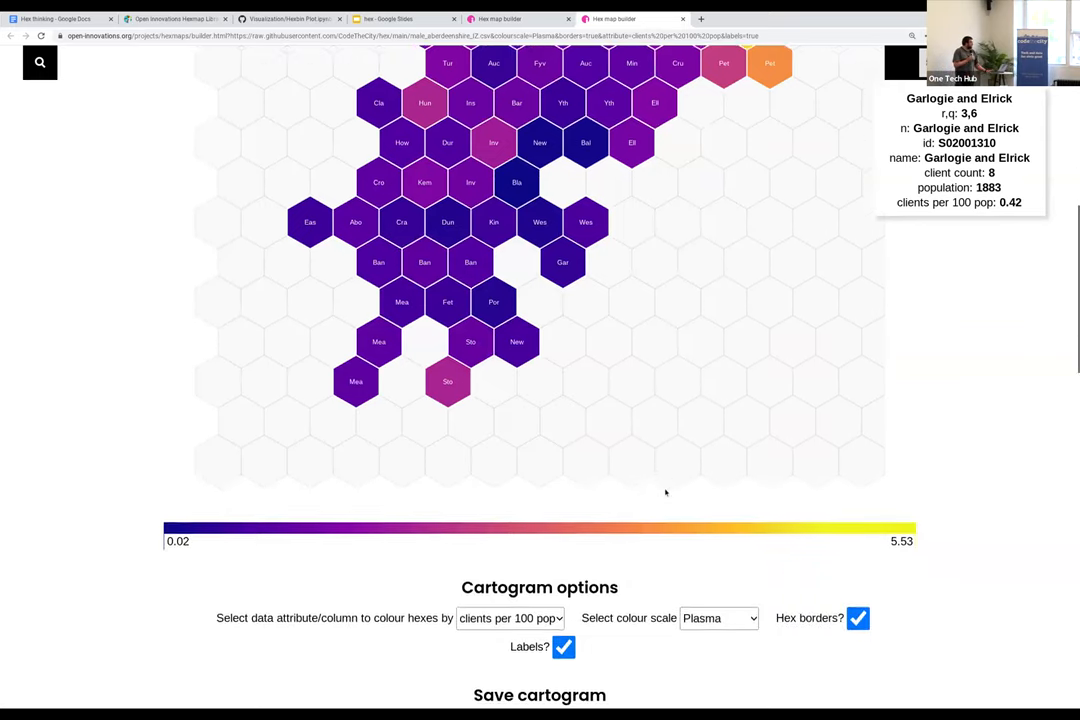
pyautogui.scroll(-3)
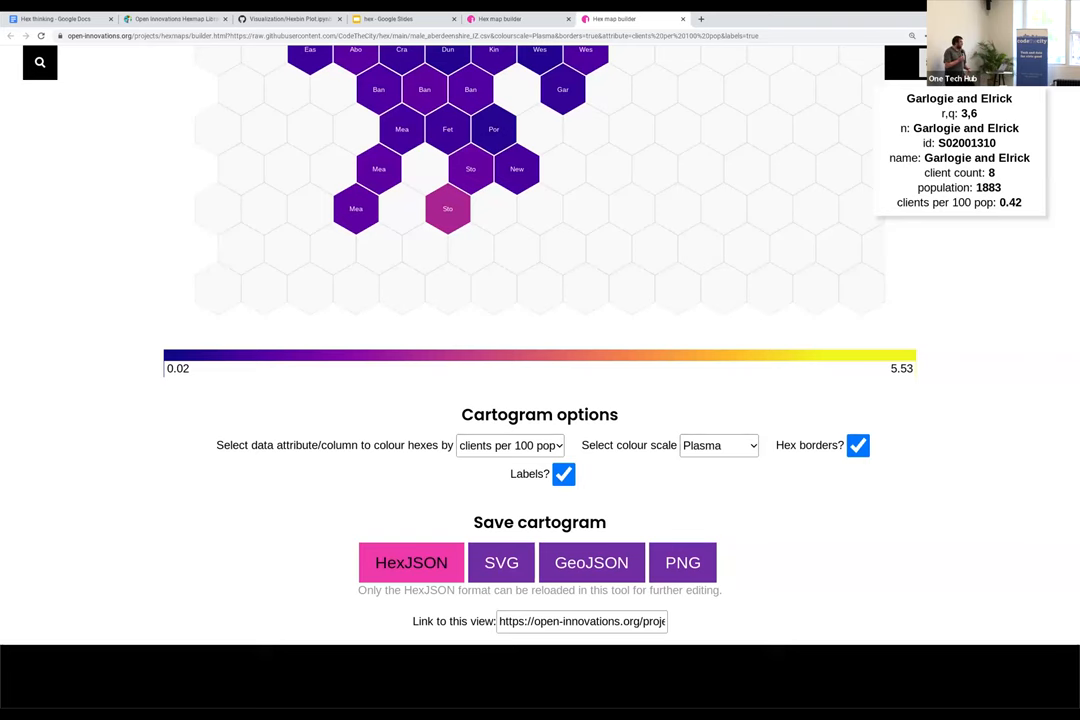
pyautogui.scroll(3)
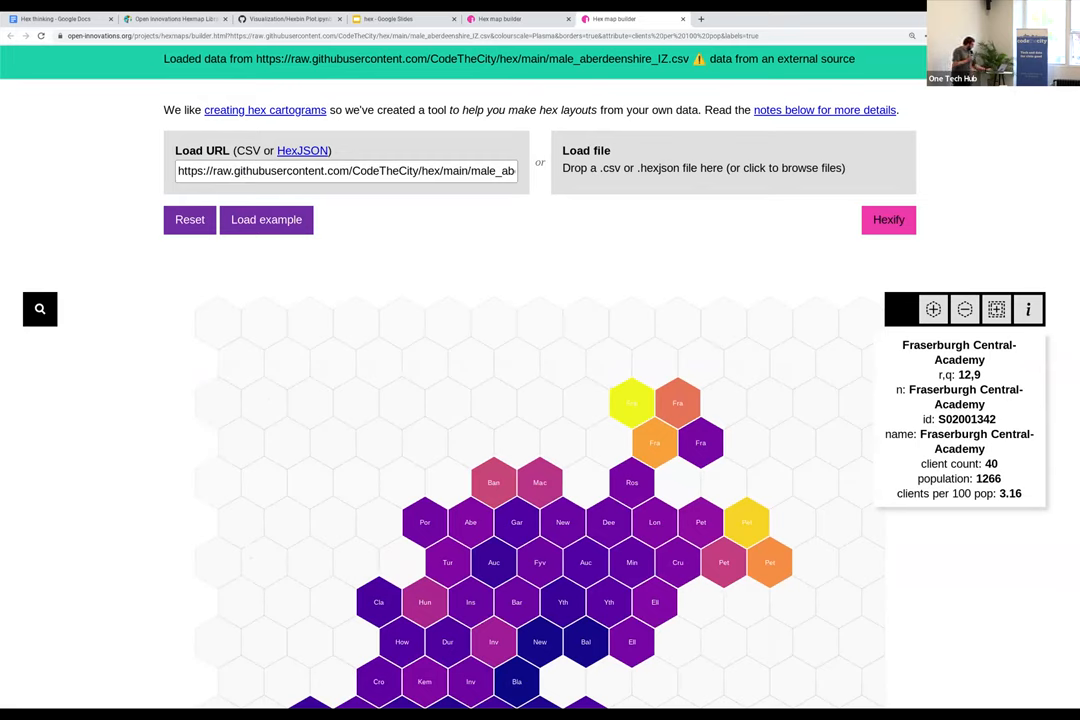
# Switch to the 'hex - Google Slides' browser tab.
pyautogui.click(395, 18)
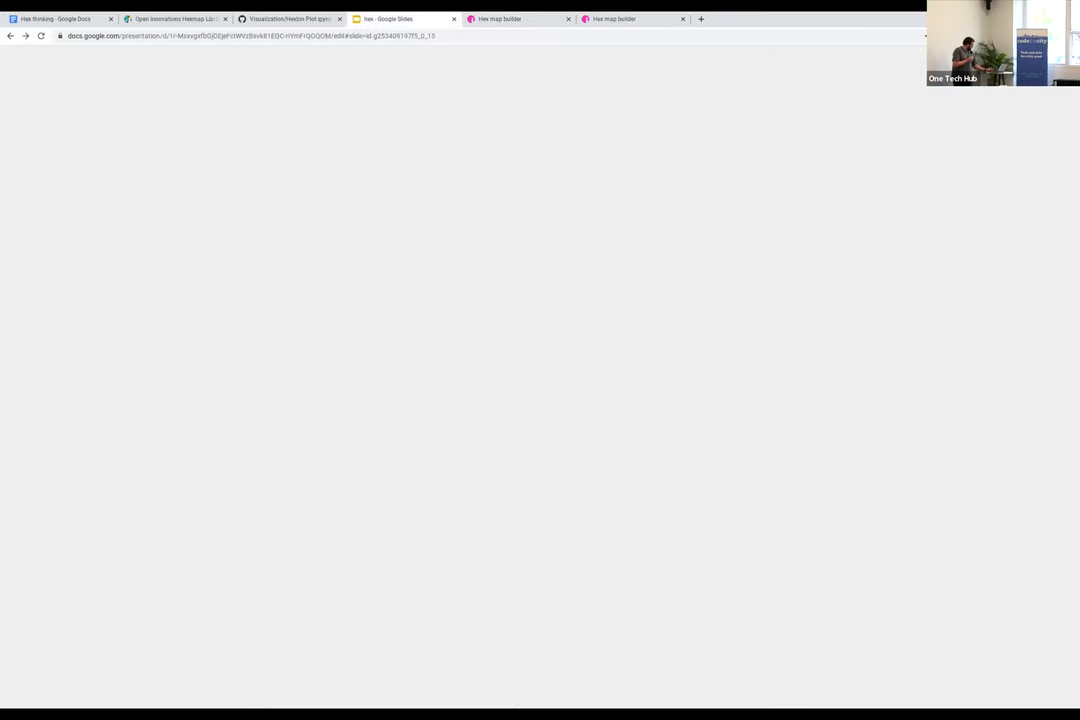